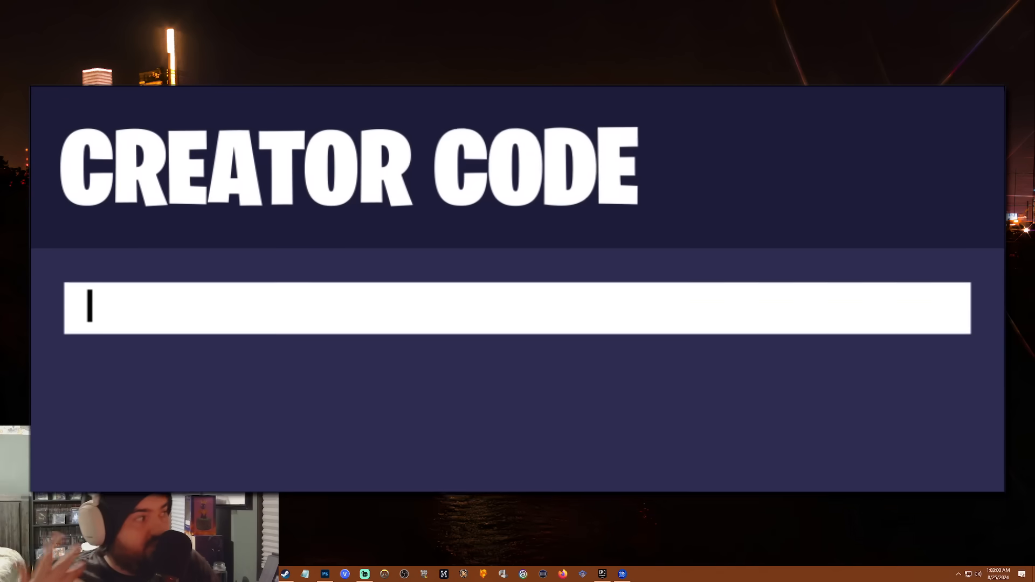
# - Enter 'Talk' as the creator code
pyautogui.write('Talk')
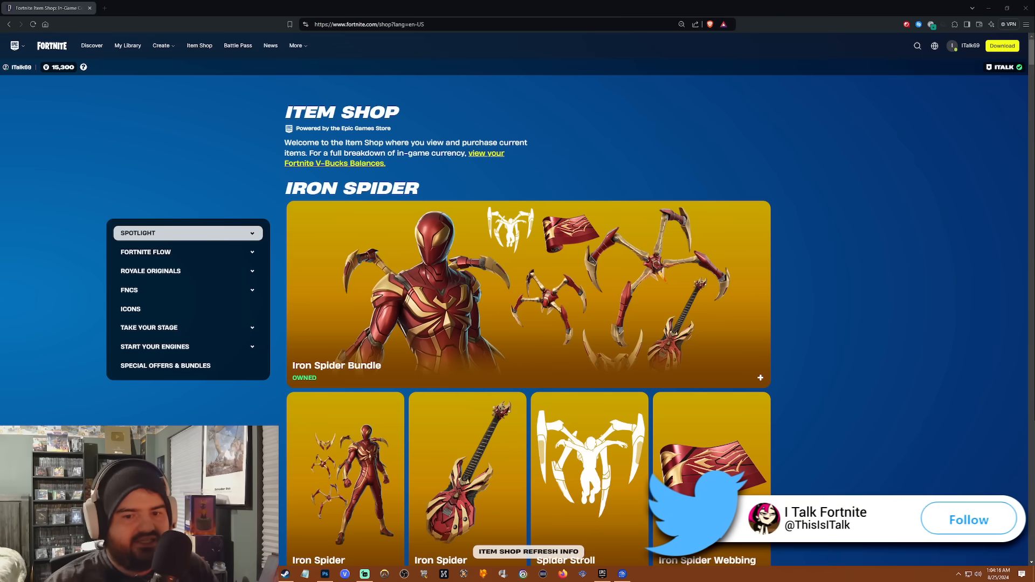
pyautogui.click(968, 519)
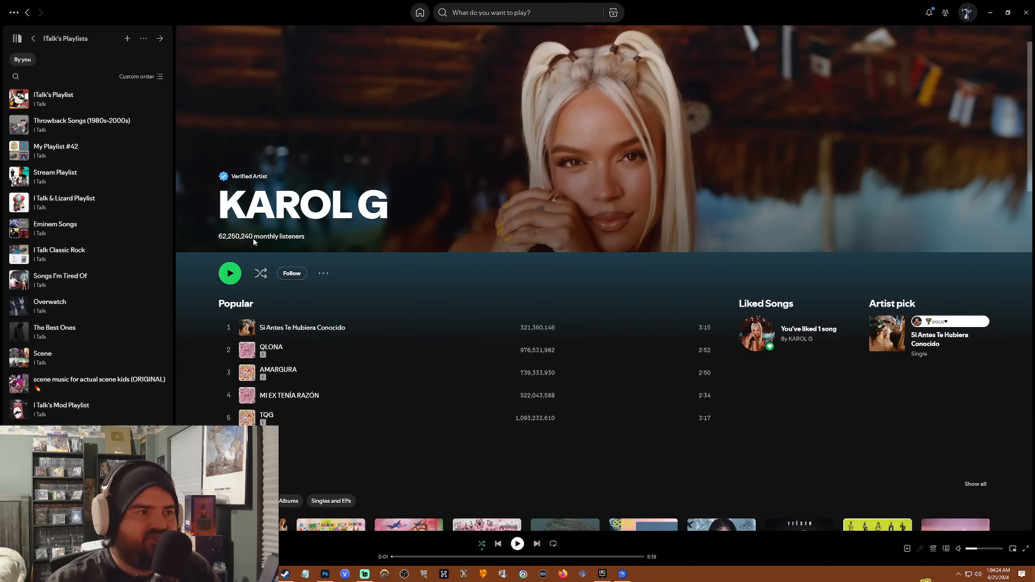
pyautogui.moveTo(262, 242)
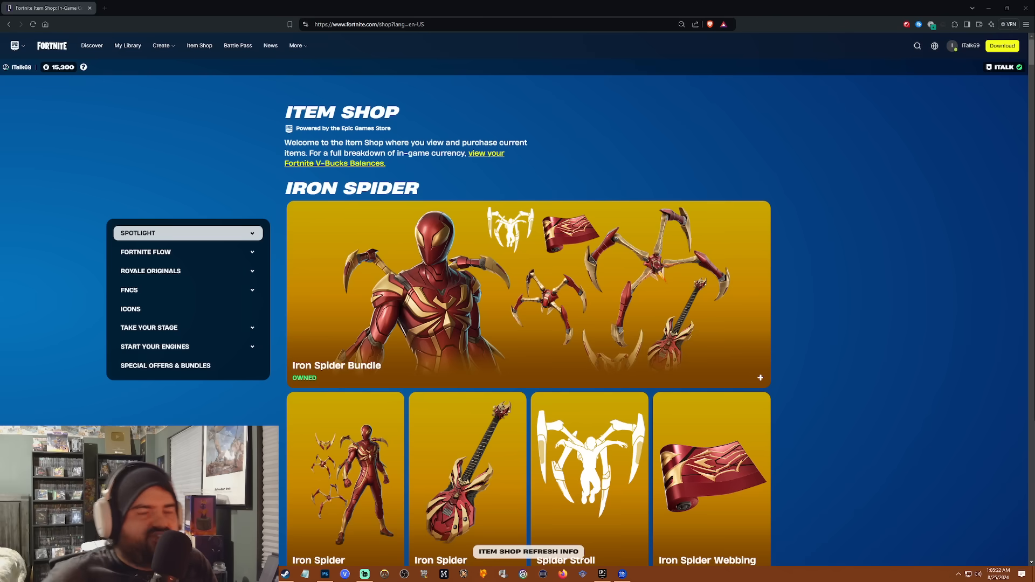
pyautogui.moveTo(477, 216)
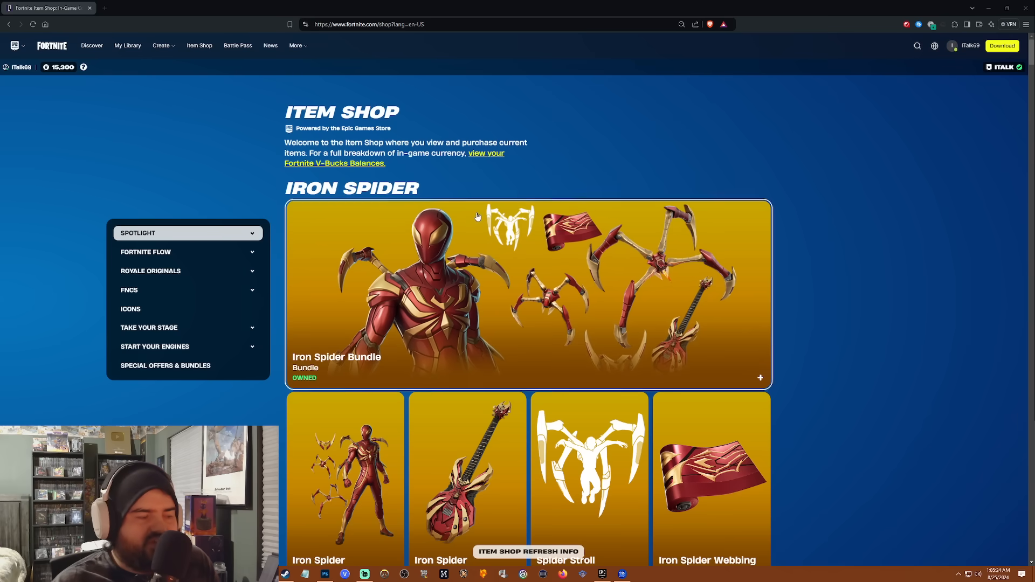
# - Expand Take Your Stage in the sidebar and jump to Gear For Festival
pyautogui.click(149, 327)
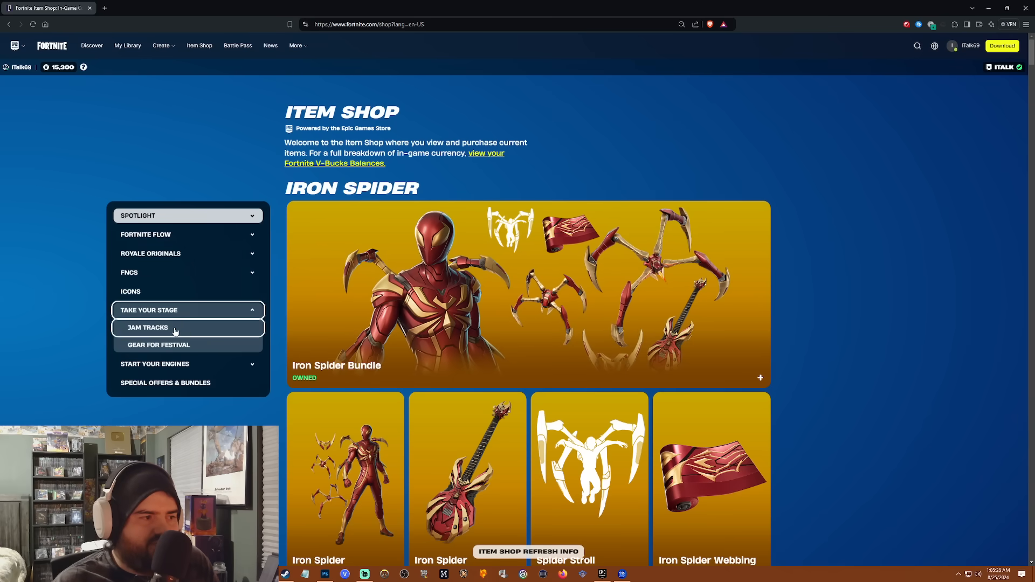
pyautogui.click(158, 344)
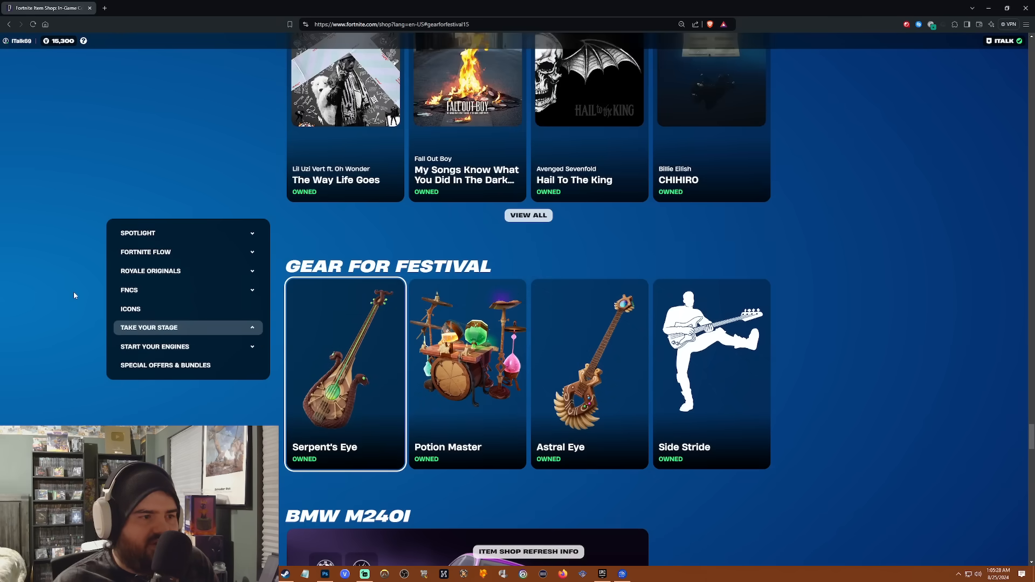
pyautogui.click(130, 309)
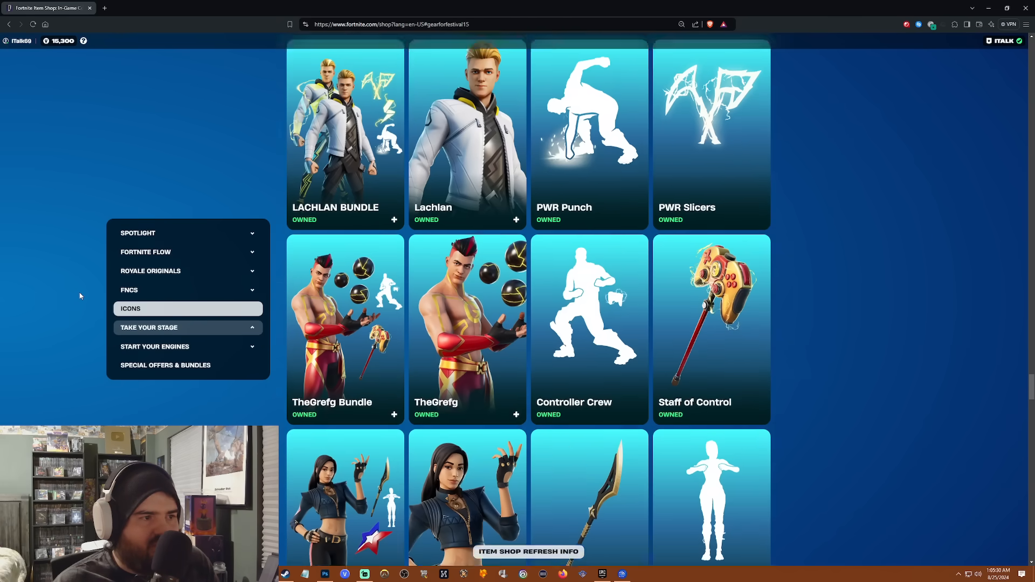
# - Scroll the shop to the Karol G section with her owned outfit bundle
pyautogui.scroll(-3)
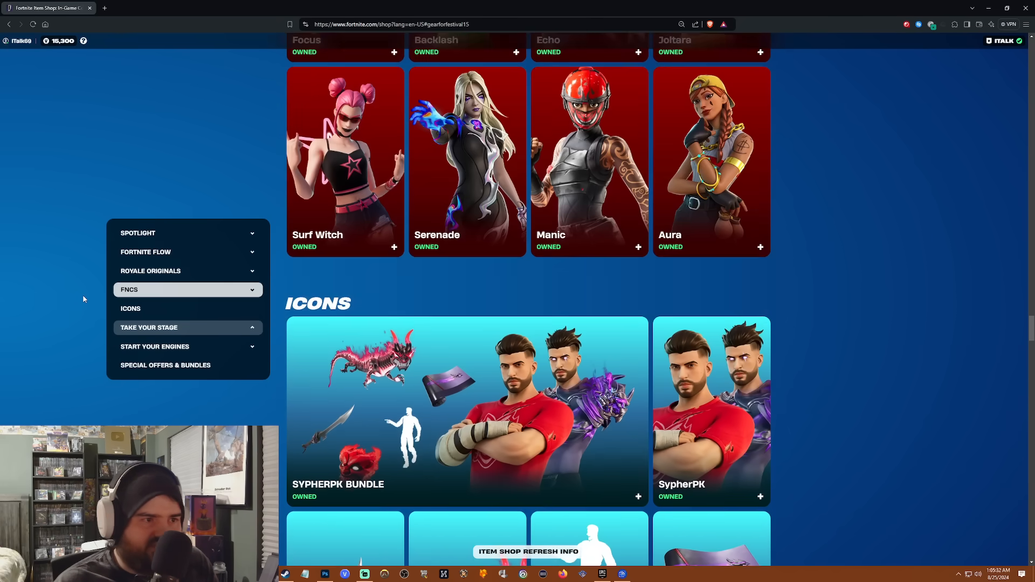
pyautogui.scroll(-3)
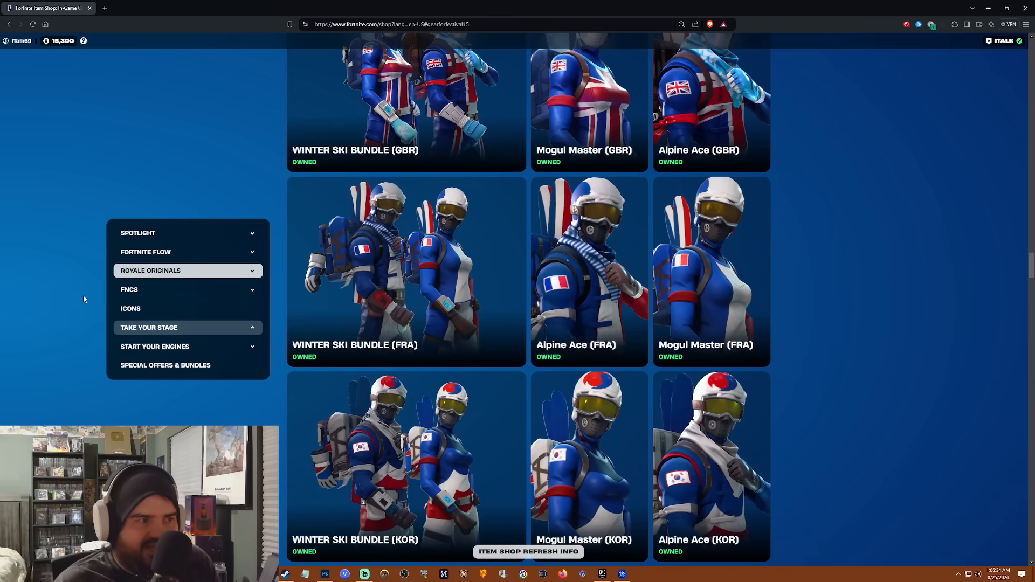
pyautogui.scroll(-3)
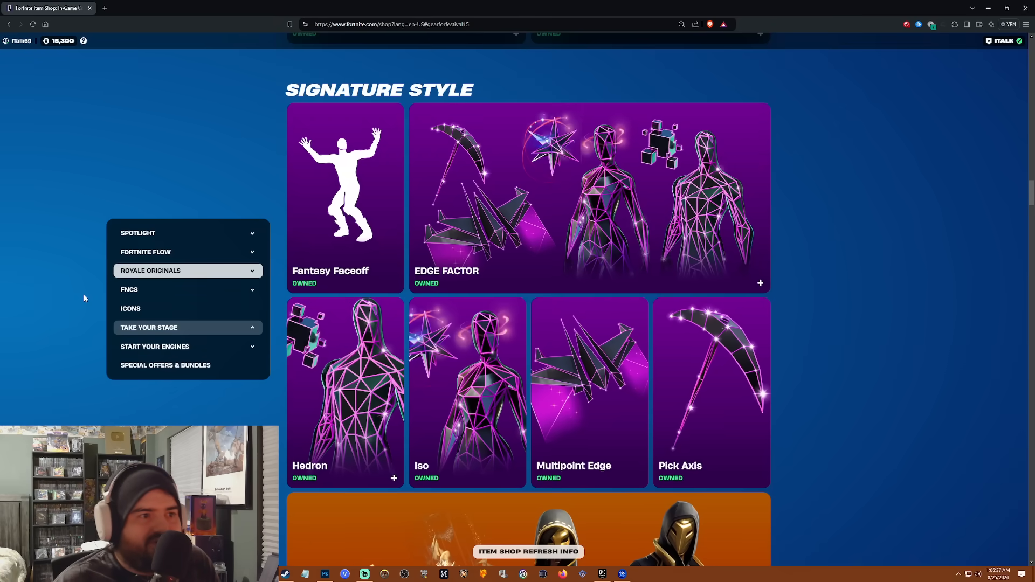
pyautogui.scroll(-3)
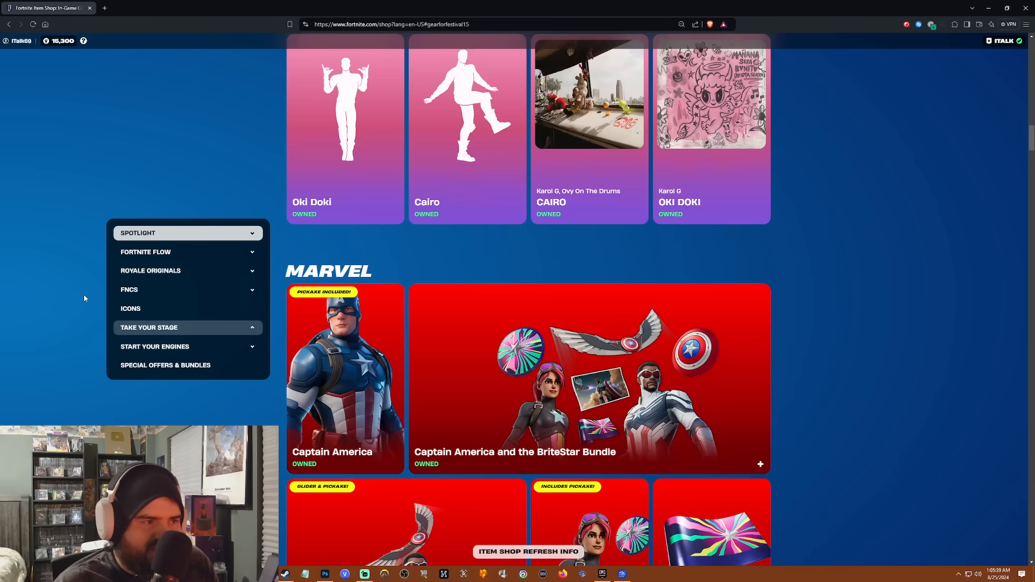
pyautogui.scroll(-3)
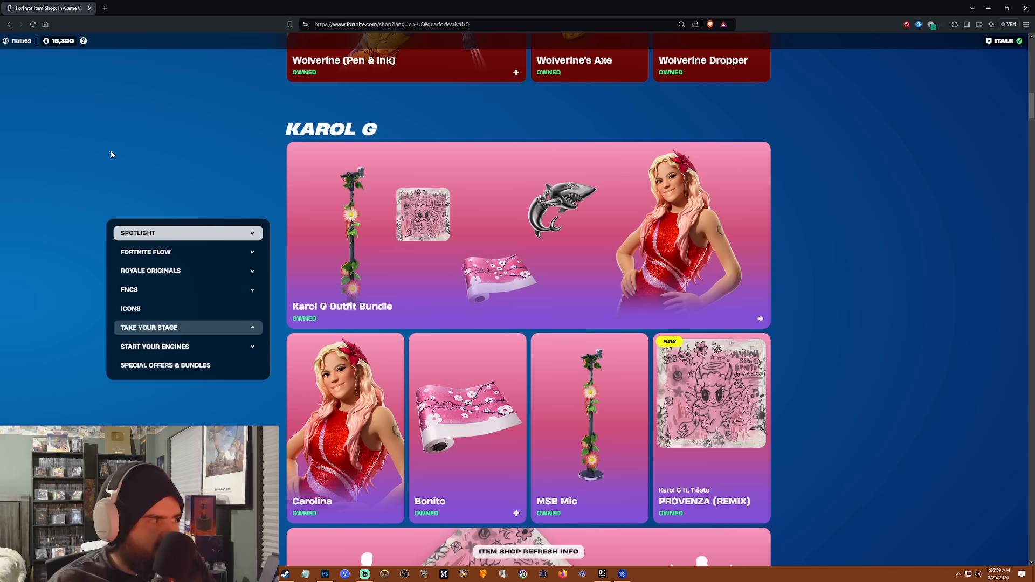
pyautogui.moveTo(138, 93)
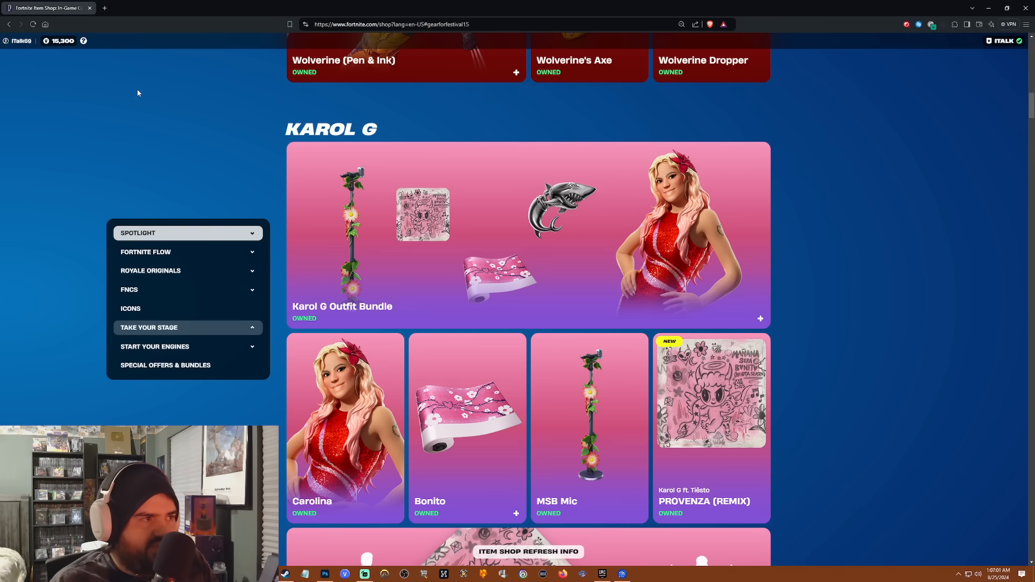
pyautogui.moveTo(113, 36)
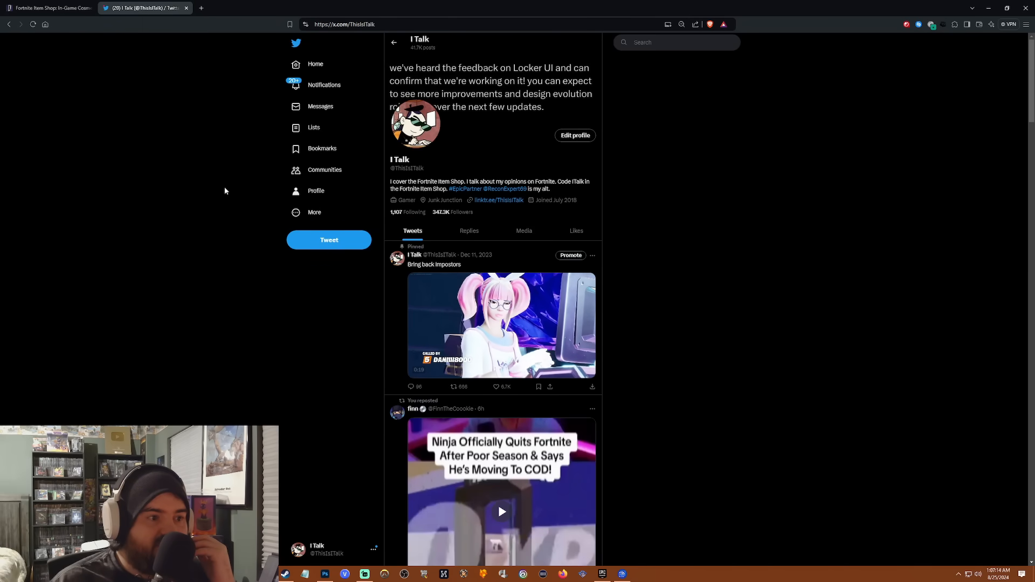
# - Scroll the I Talk profile timeline to the Aug 23 Karol G concert tweet
pyautogui.scroll(-3)
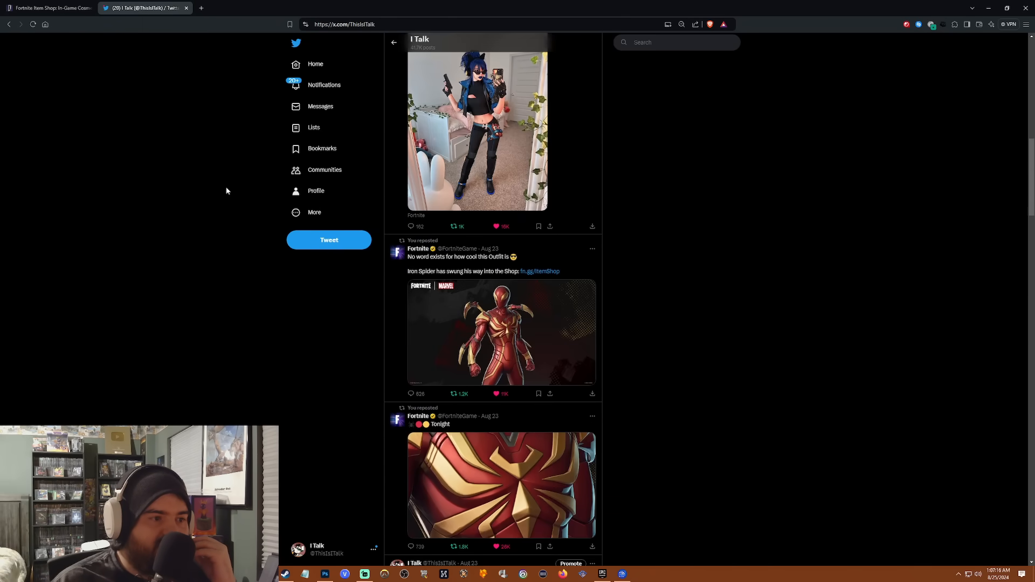
pyautogui.scroll(-3)
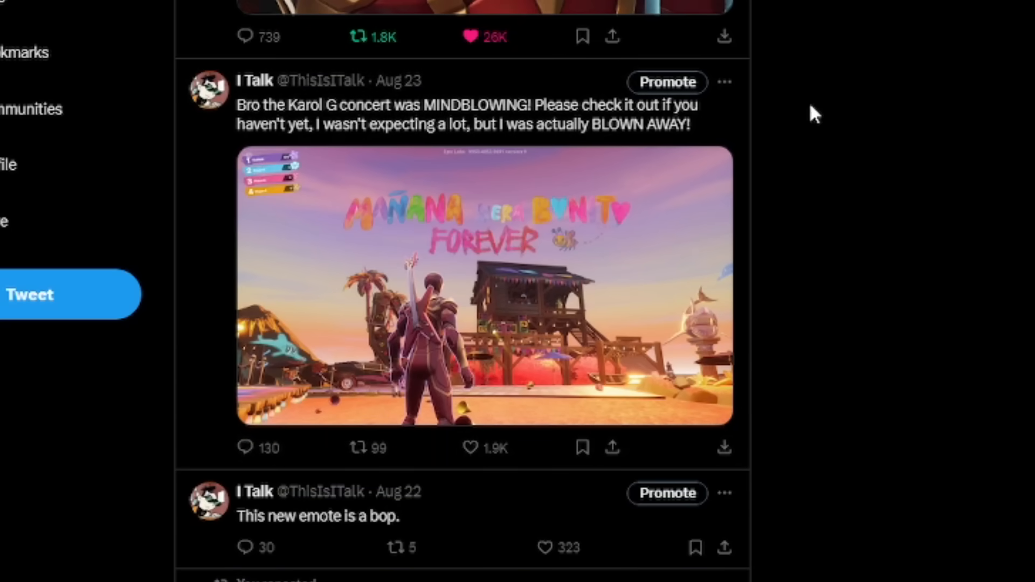
pyautogui.moveTo(838, 125)
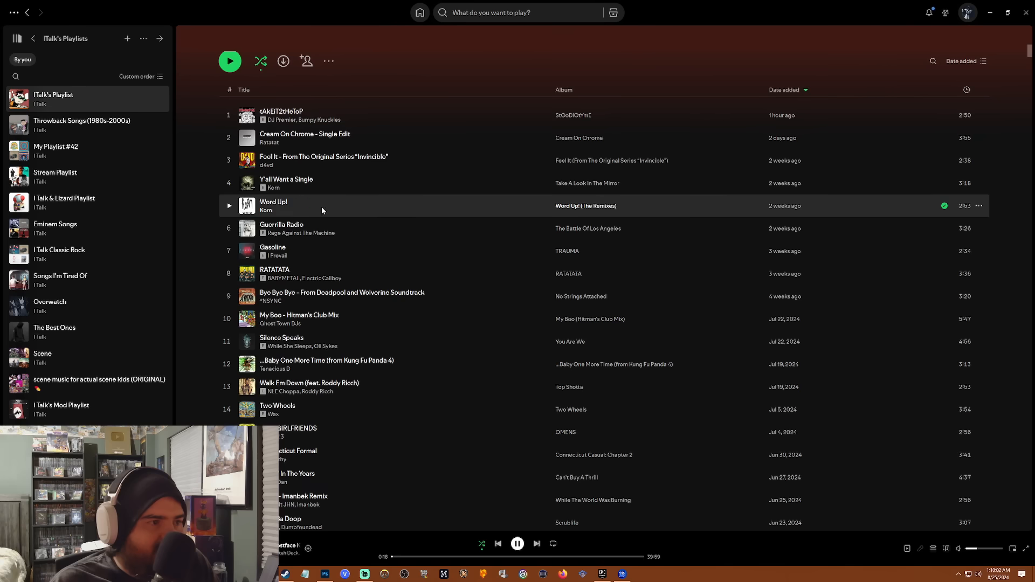
# - Scroll I Talk's Playlist down to the June 2024 tracks showing Runaway by witchgang
pyautogui.scroll(-3)
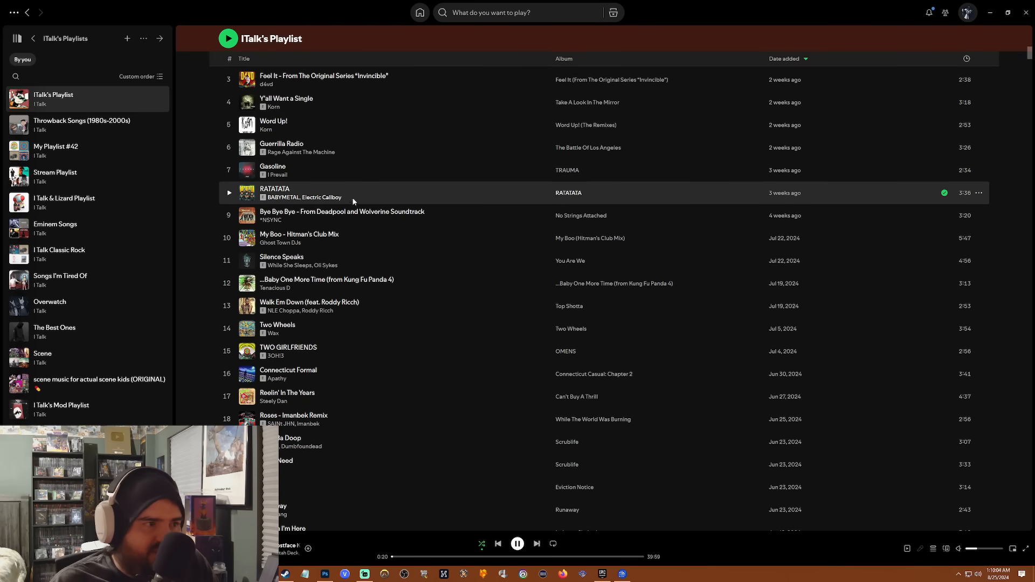
pyautogui.scroll(-3)
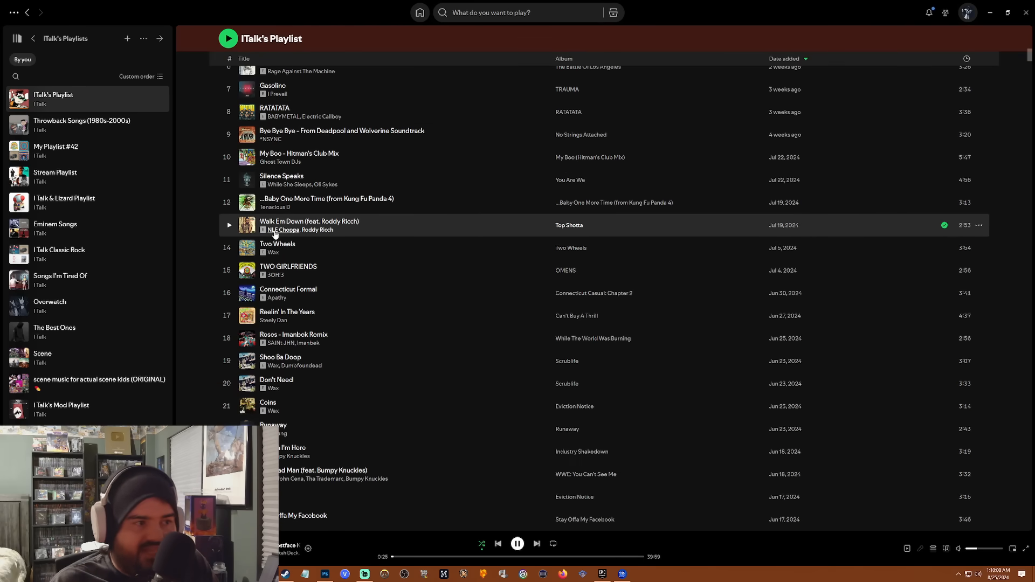
pyautogui.moveTo(400, 236)
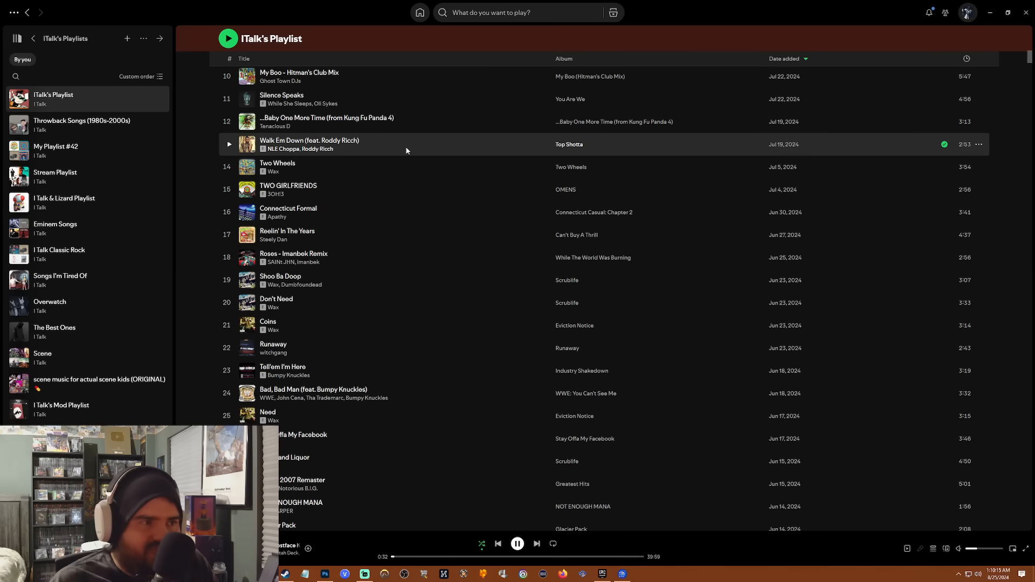
pyautogui.scroll(-3)
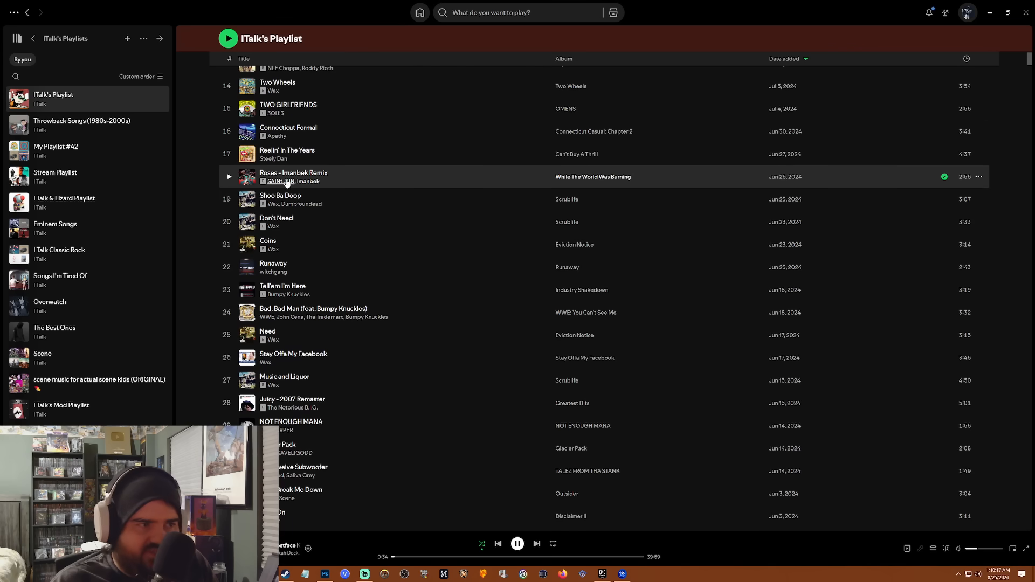
pyautogui.scroll(-3)
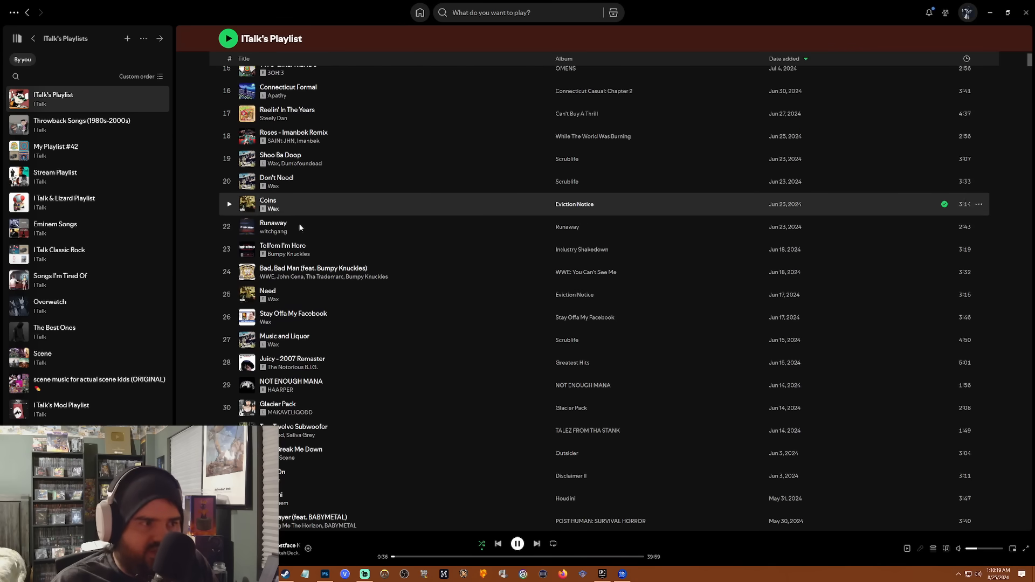
pyautogui.click(273, 226)
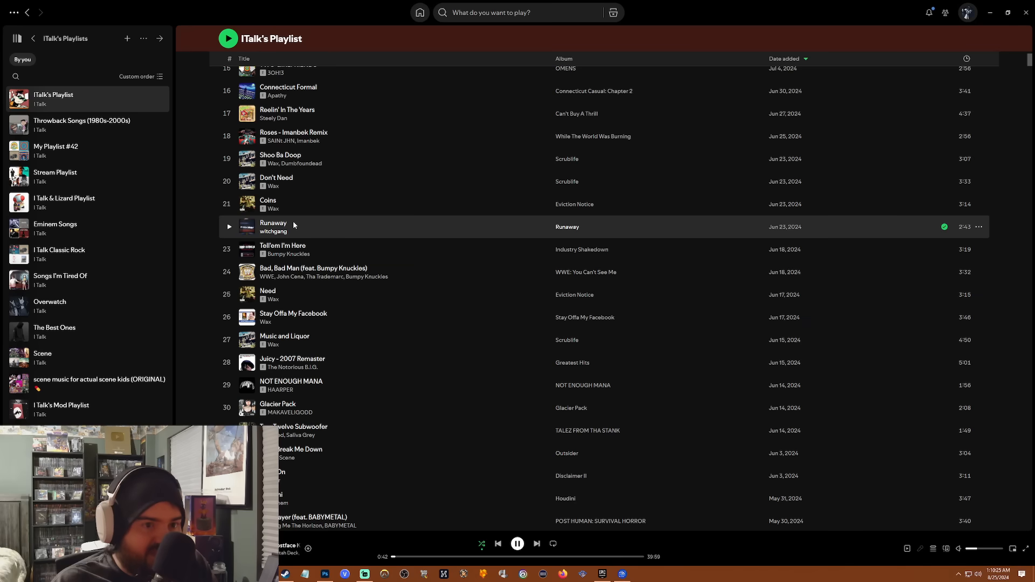
pyautogui.moveTo(353, 226)
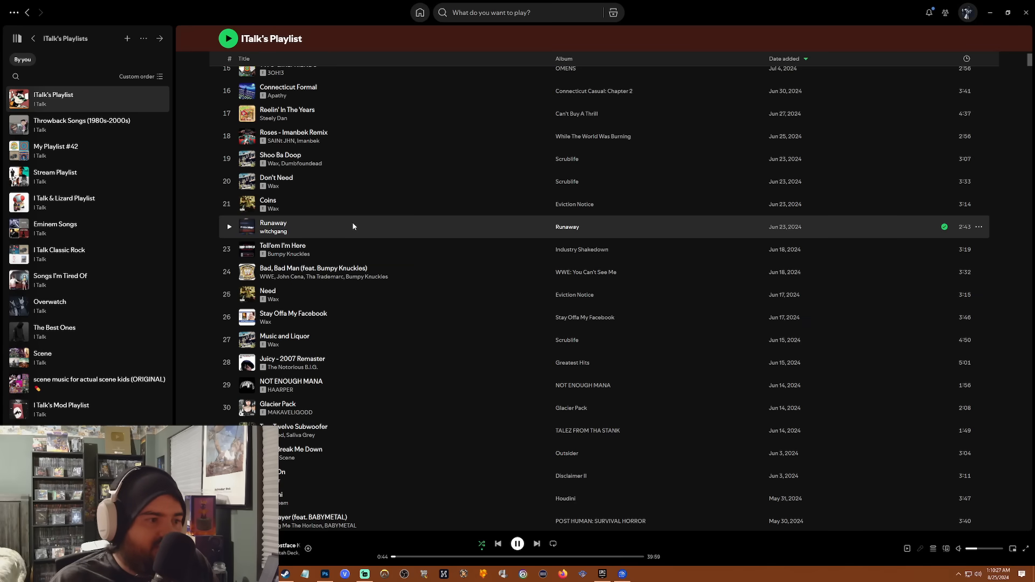